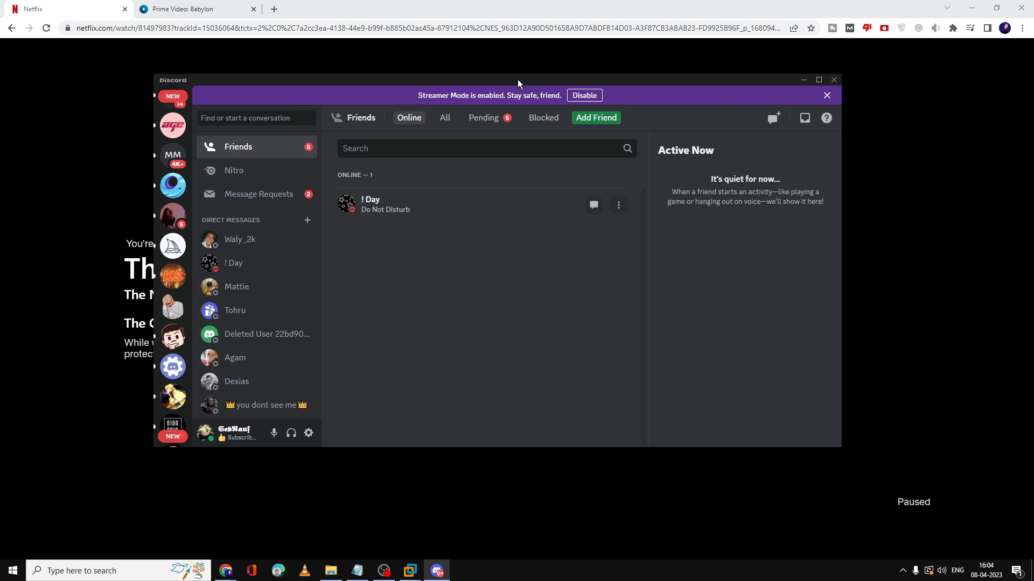
{"action": "mouse_move", "coordinate": [270, 143]}
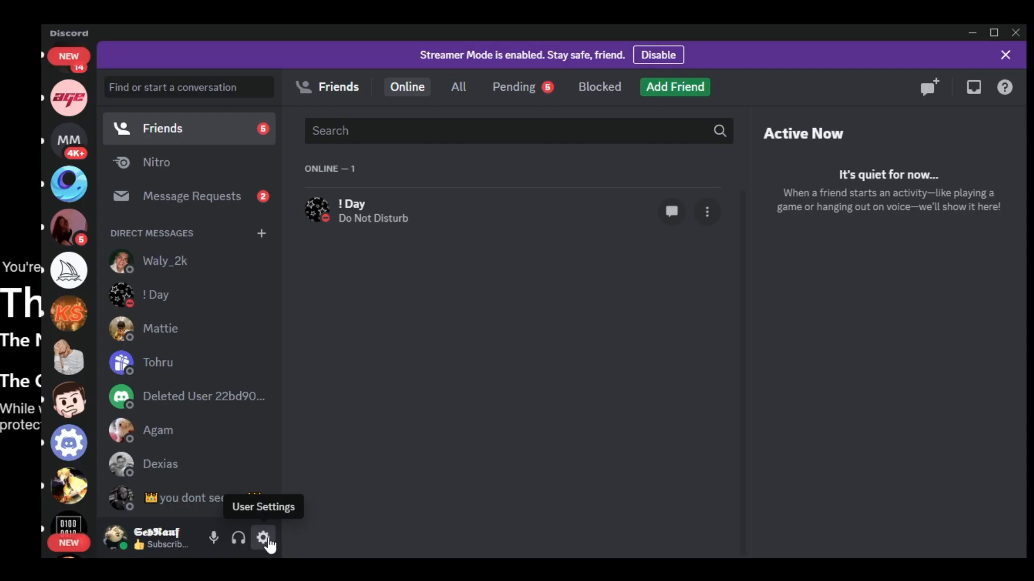
- Turn off Hardware Acceleration in Discord's Advanced settings and confirm the relaunch
{"action": "left_click", "coordinate": [263, 538]}
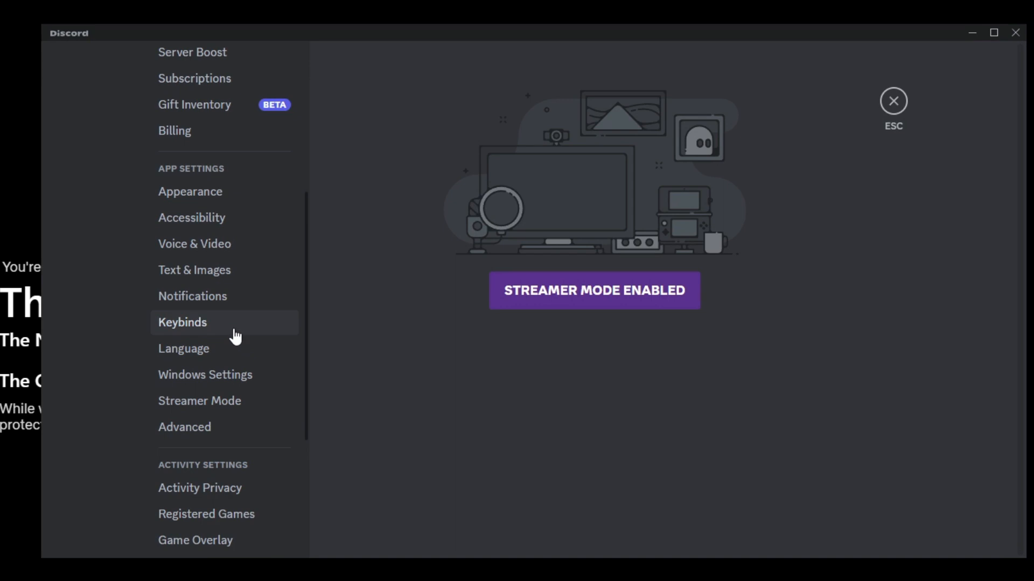
{"action": "scroll", "scroll_direction": "down", "scroll_amount": 3}
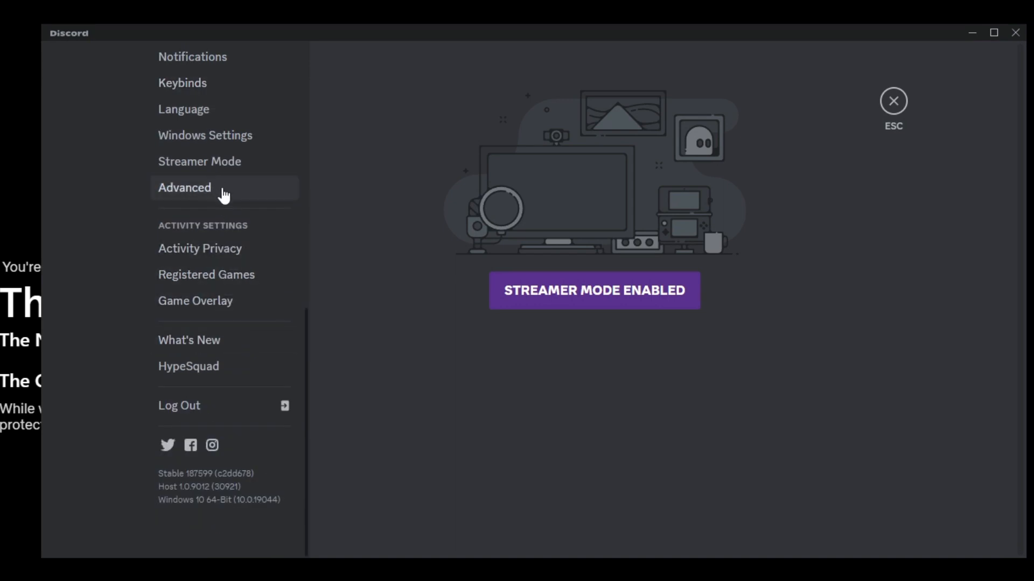
{"action": "left_click", "coordinate": [184, 188]}
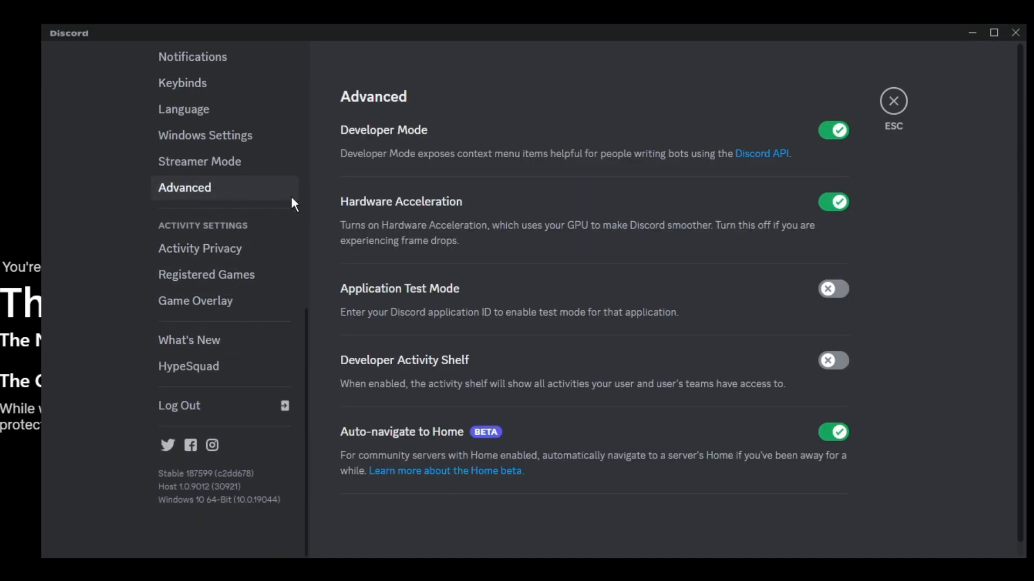
{"action": "mouse_move", "coordinate": [373, 215]}
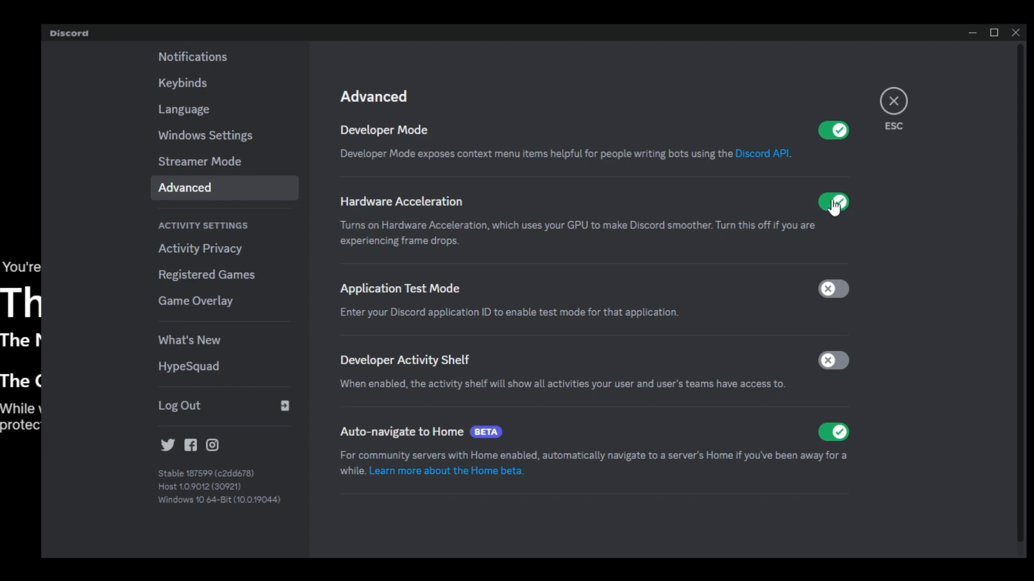
{"action": "left_click", "coordinate": [832, 202]}
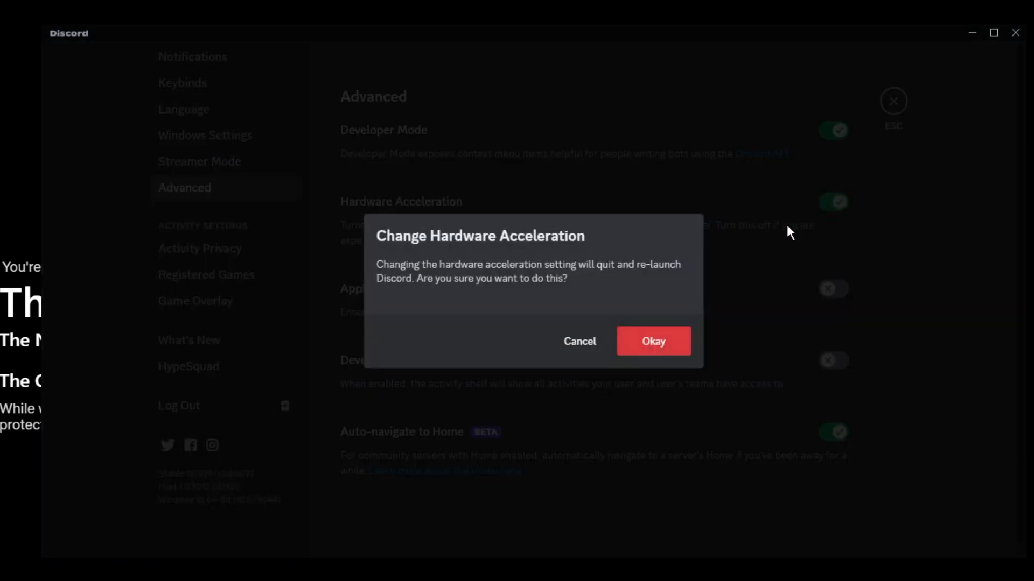
{"action": "left_click", "coordinate": [653, 341]}
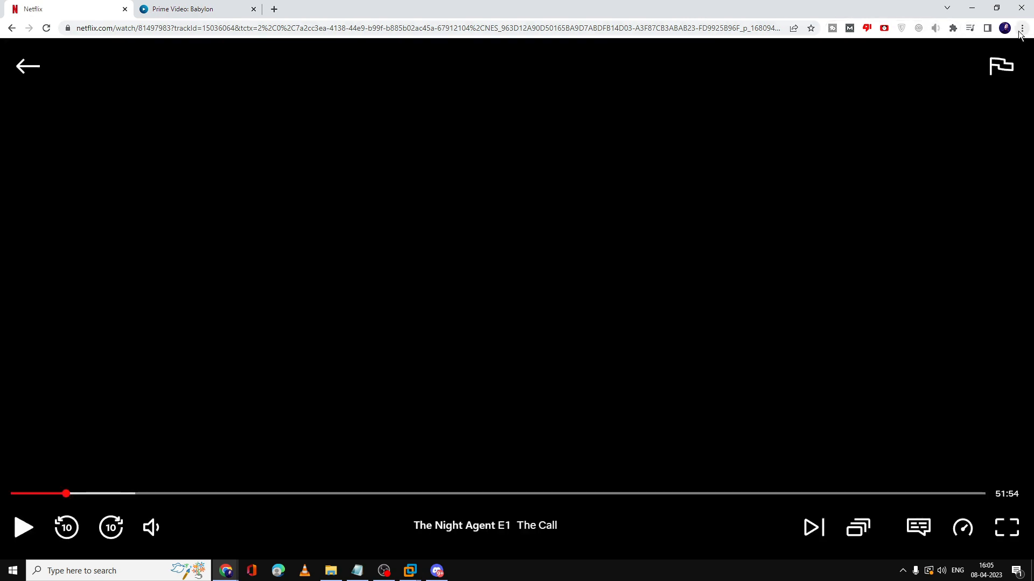
- In Chrome settings, search 'hardware' and switch off 'Use hardware acceleration when available'
{"action": "left_click", "coordinate": [1018, 28]}
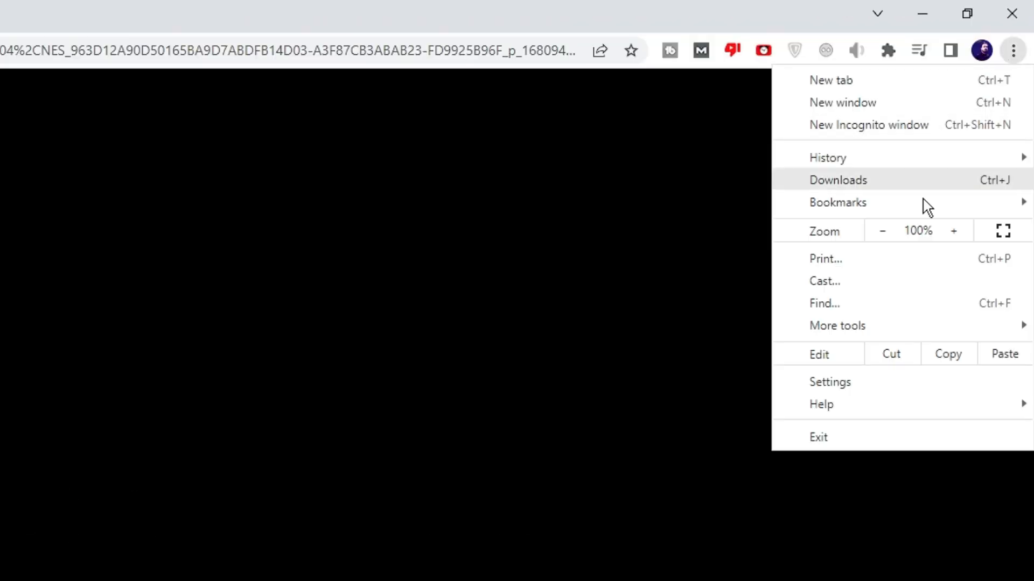
{"action": "left_click", "coordinate": [829, 381]}
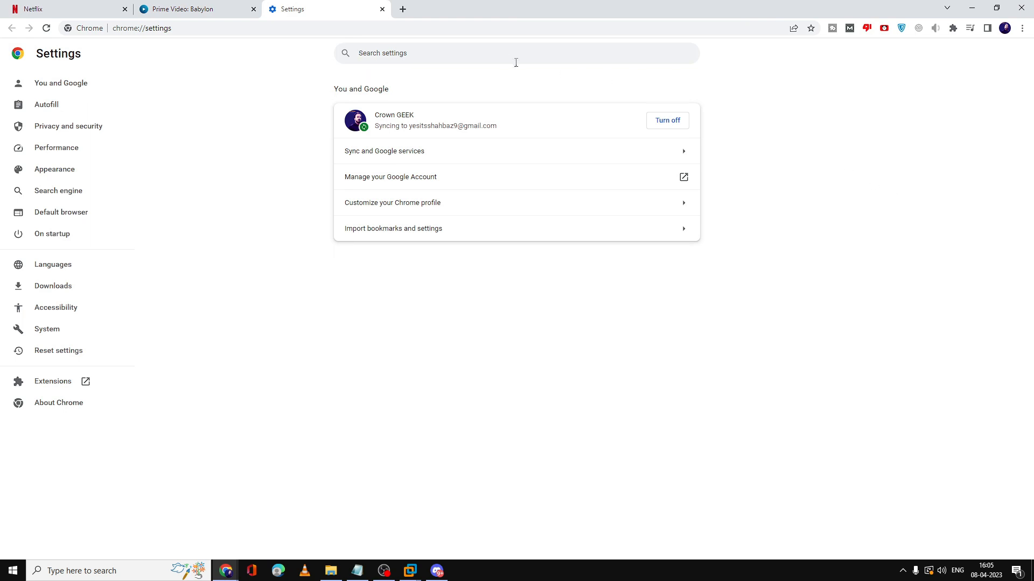
{"action": "mouse_move", "coordinate": [504, 58]}
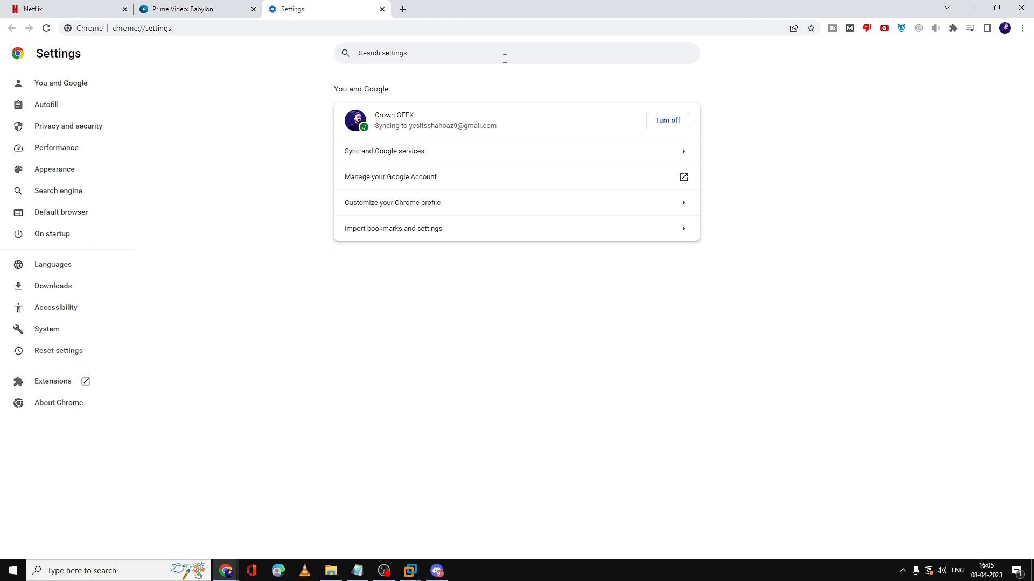
{"action": "type", "text": "hardware"}
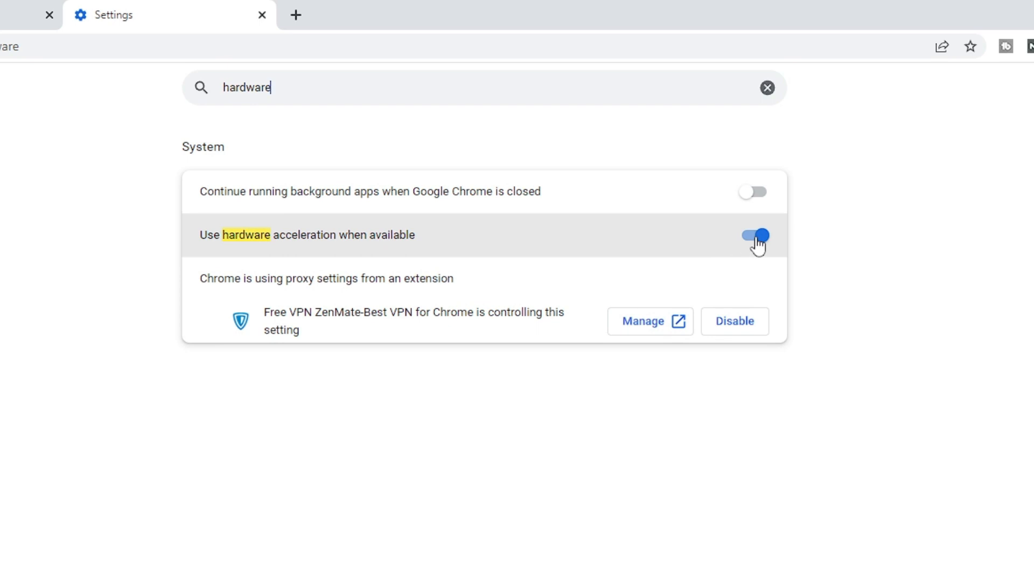
{"action": "left_click", "coordinate": [754, 235]}
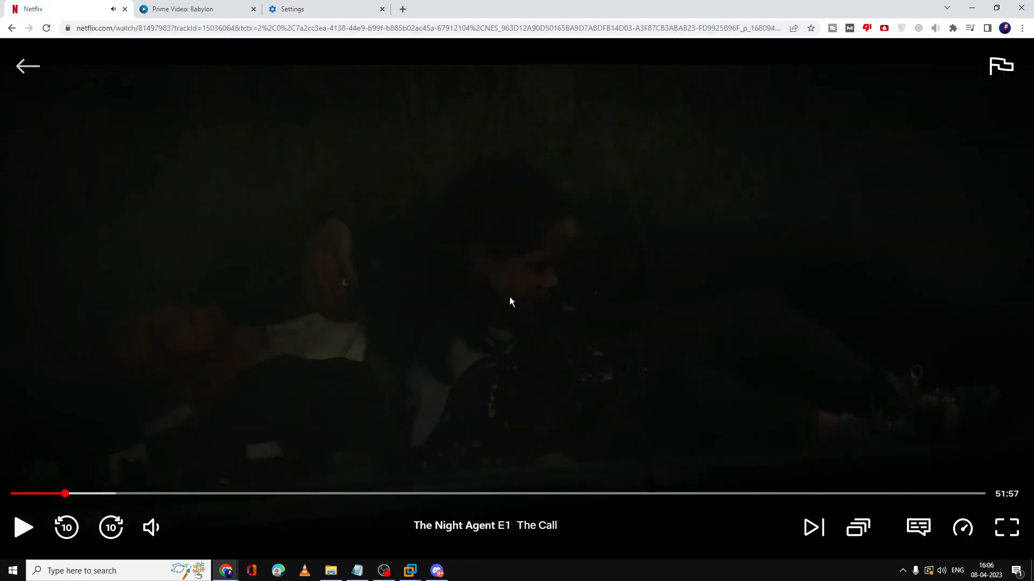
- Add Google Chrome as a registered game in Discord so it shows as now playing
{"action": "left_click", "coordinate": [436, 571]}
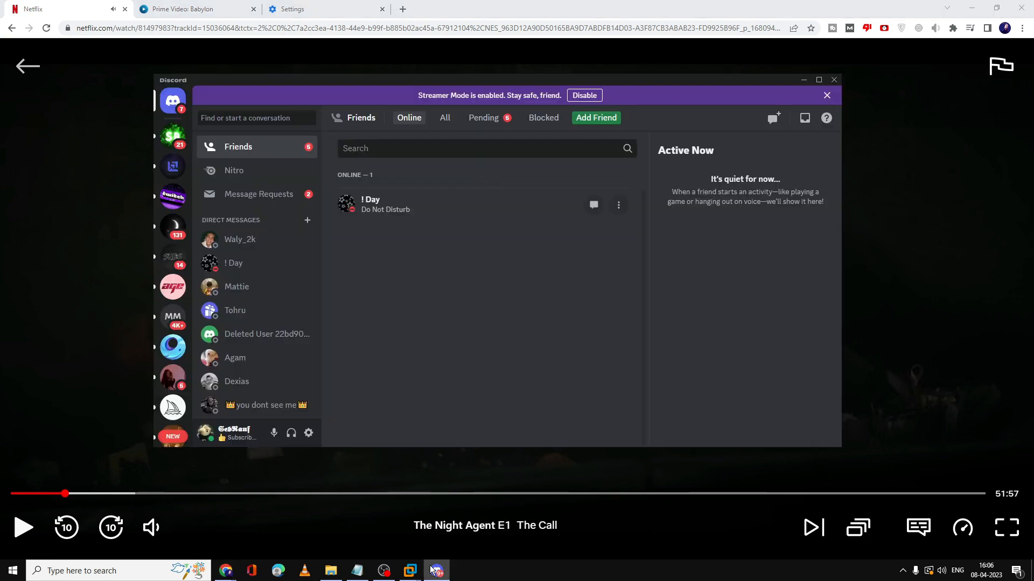
{"action": "mouse_move", "coordinate": [309, 432]}
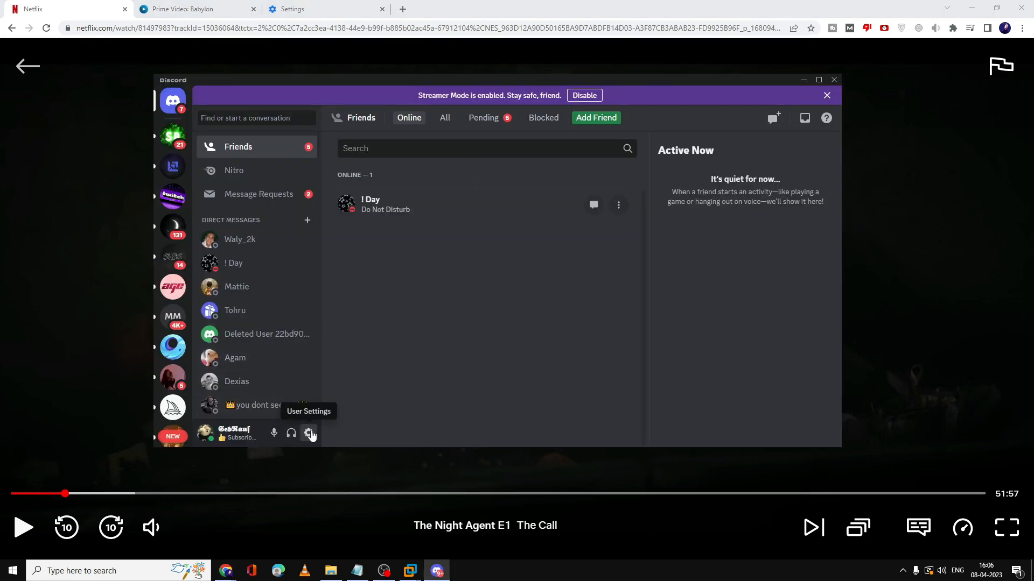
{"action": "left_click", "coordinate": [310, 434]}
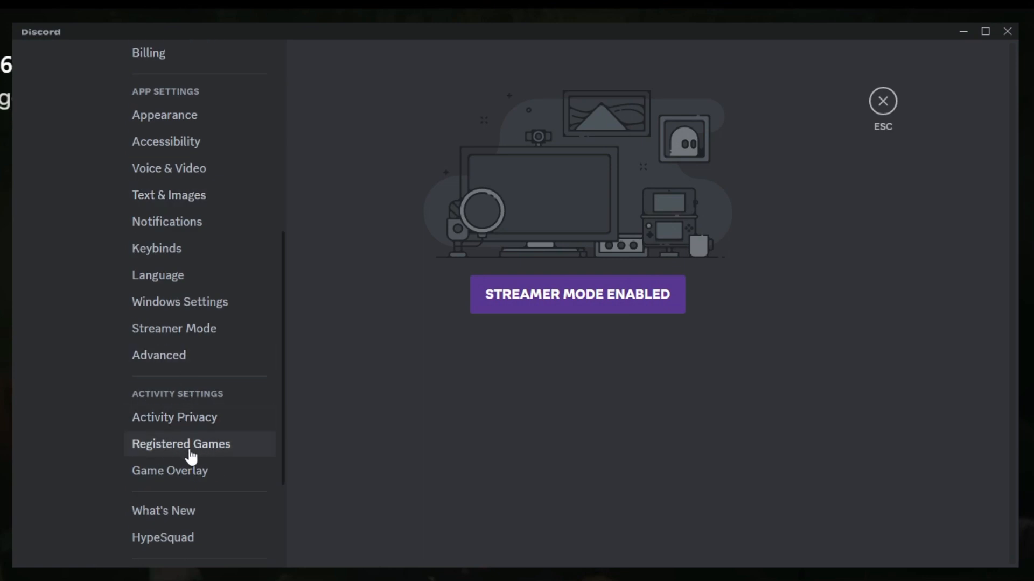
{"action": "left_click", "coordinate": [181, 444]}
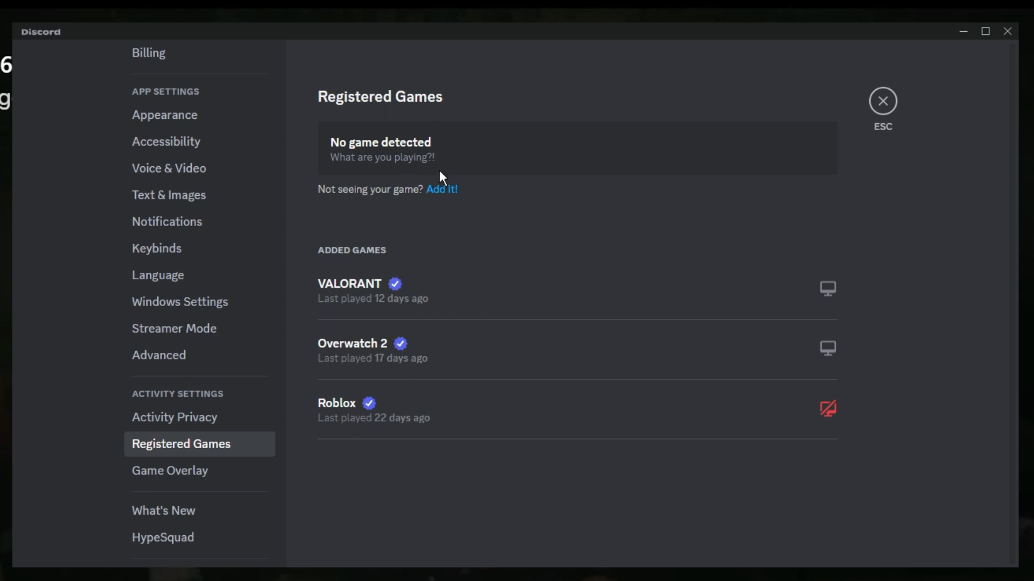
{"action": "mouse_move", "coordinate": [463, 180]}
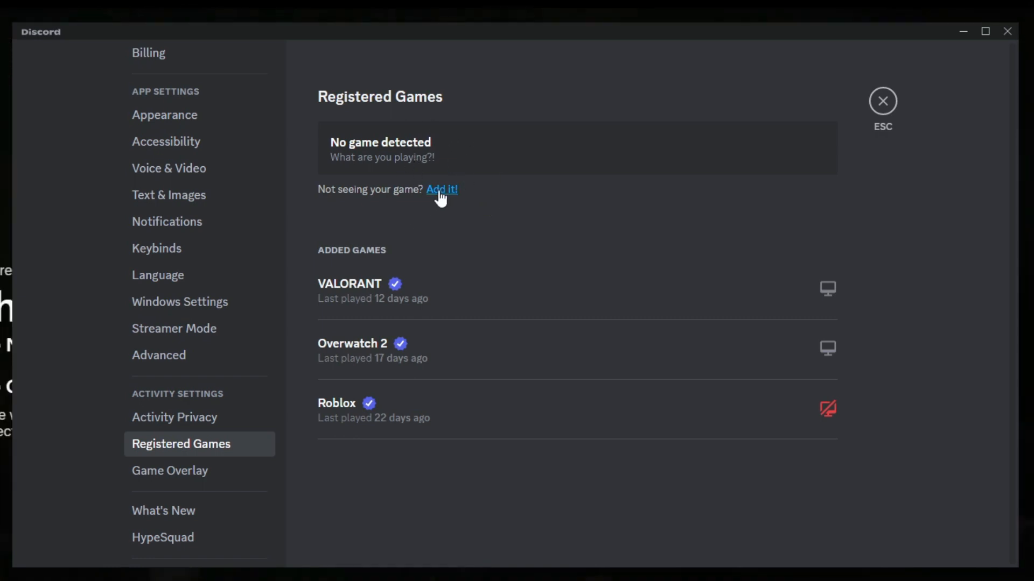
{"action": "left_click", "coordinate": [442, 189]}
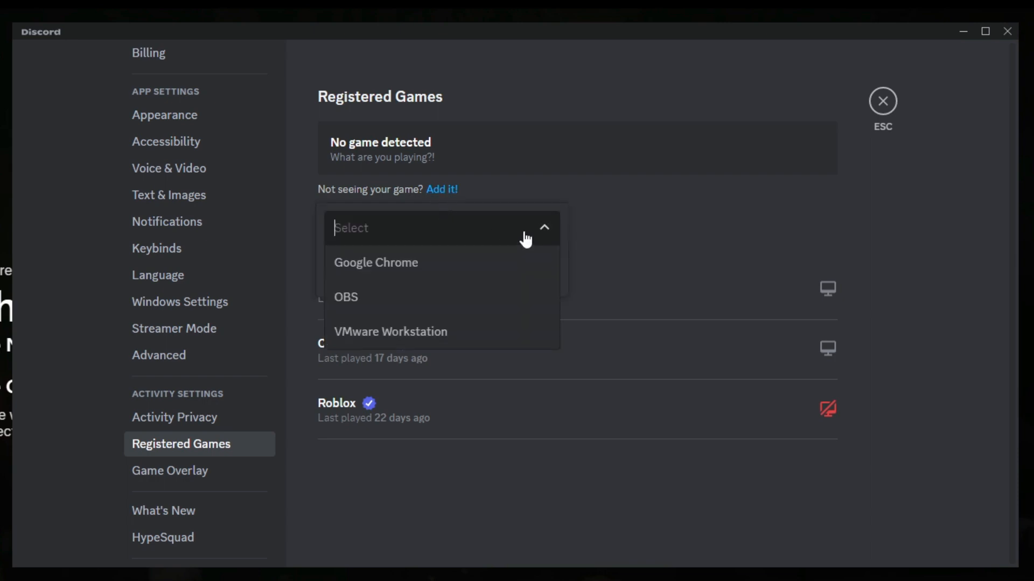
{"action": "left_click", "coordinate": [376, 262]}
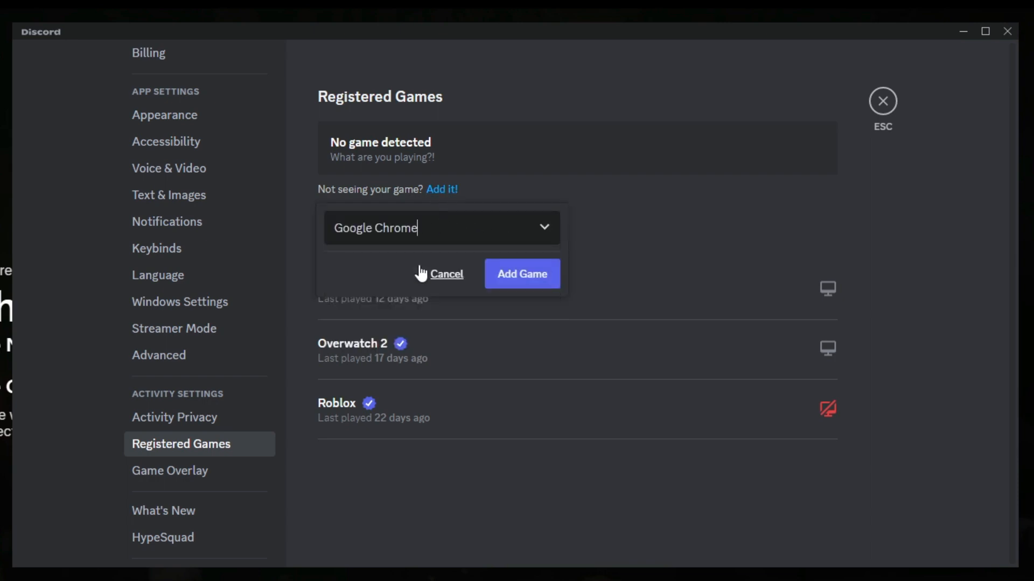
{"action": "left_click", "coordinate": [521, 273]}
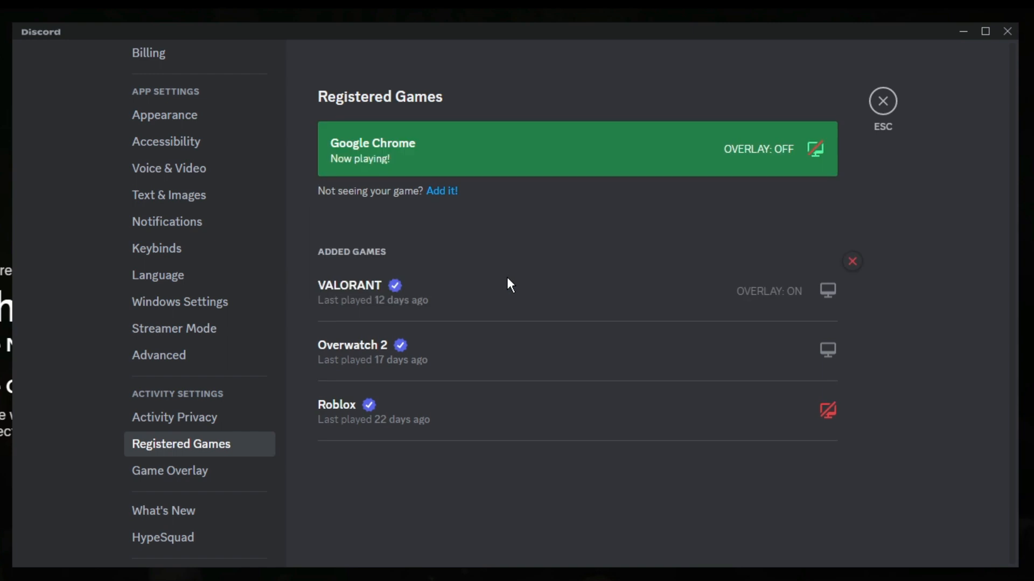
{"action": "left_click", "coordinate": [882, 100]}
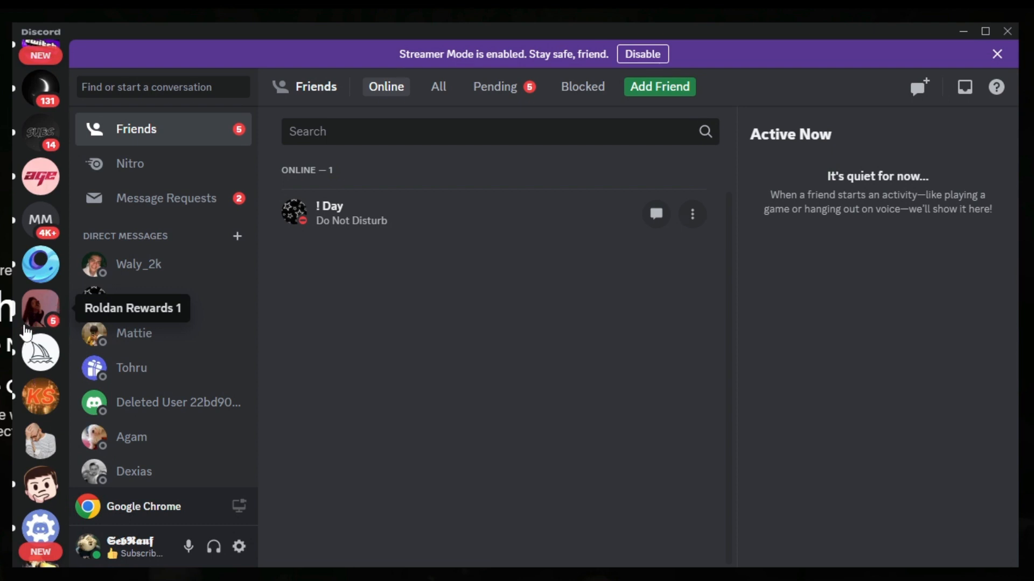
- Join the netflix-prime-stream voice channel and choose the Netflix - Google Chrome window to share
{"action": "scroll", "scroll_direction": "down", "scroll_amount": 3}
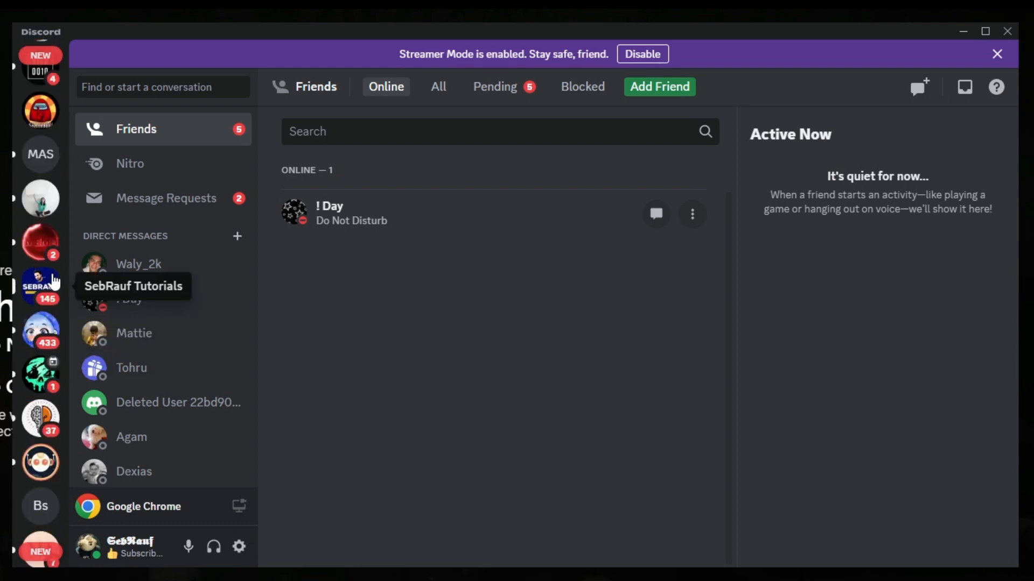
{"action": "left_click", "coordinate": [40, 286]}
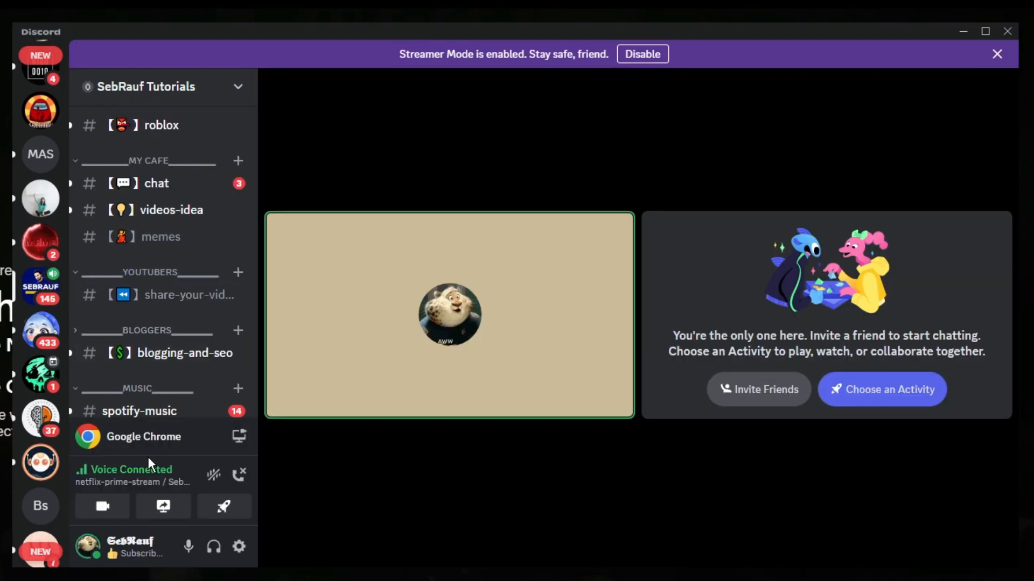
{"action": "mouse_move", "coordinate": [162, 506]}
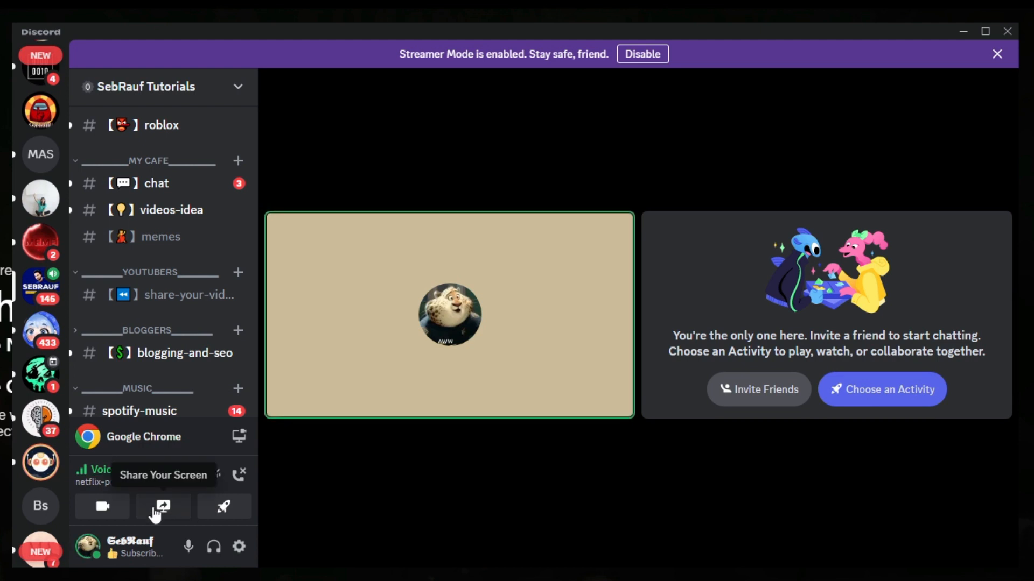
{"action": "left_click", "coordinate": [162, 506]}
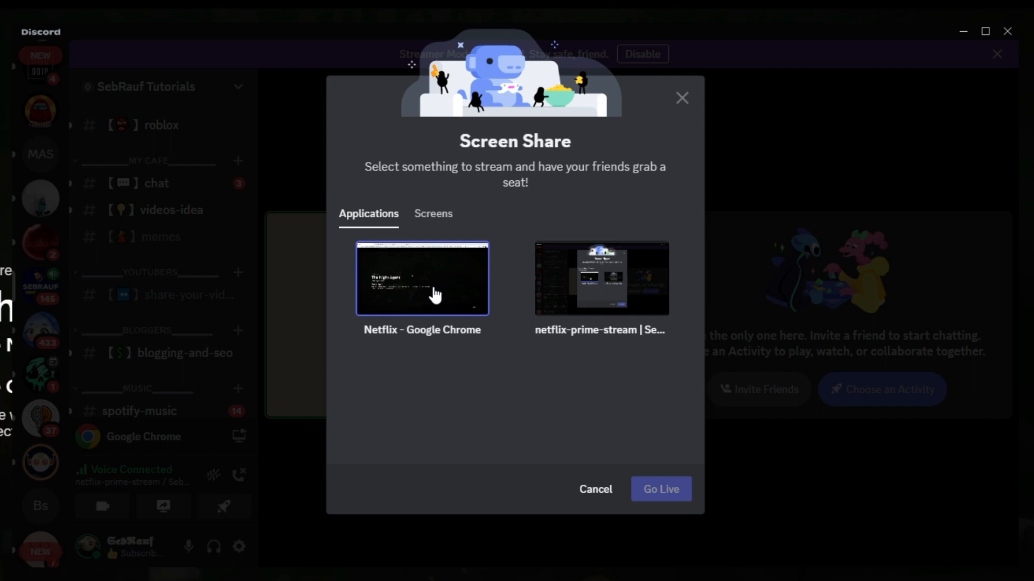
{"action": "left_click", "coordinate": [421, 278]}
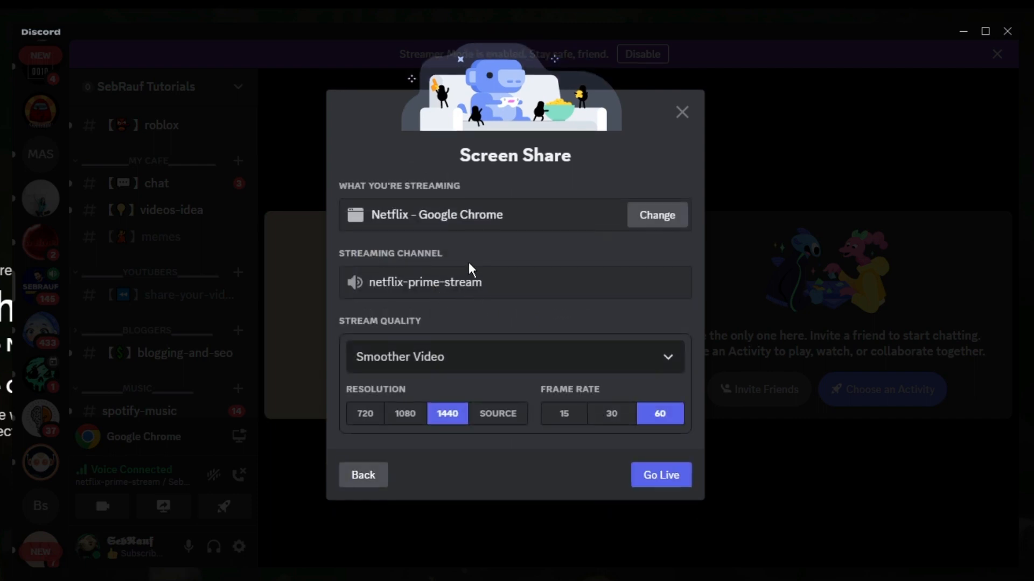
{"action": "mouse_move", "coordinate": [349, 260]}
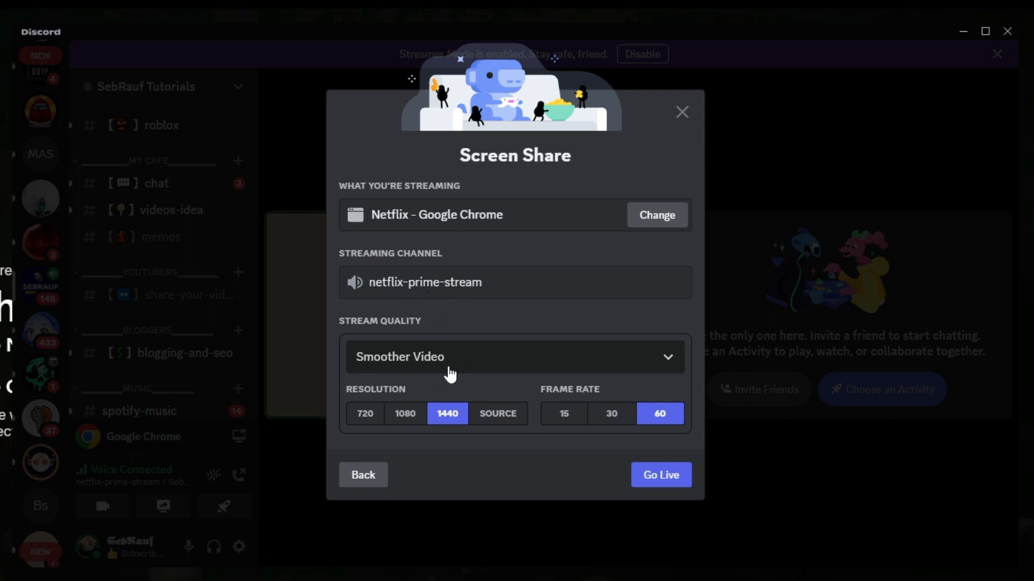
{"action": "mouse_move", "coordinate": [426, 384]}
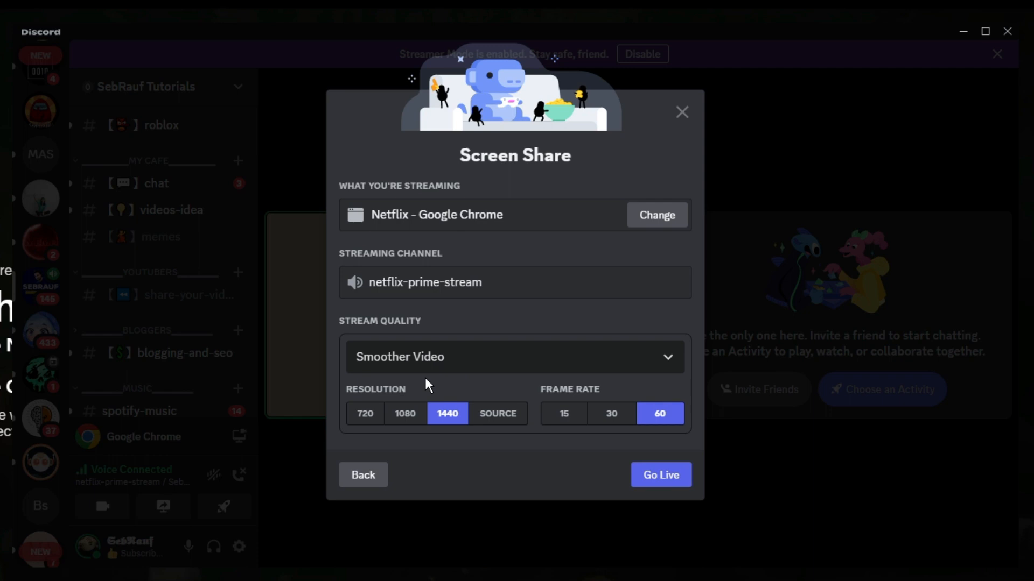
- Keep the stream at 1440 resolution and 60 frame rate and go live
{"action": "left_click", "coordinate": [404, 414]}
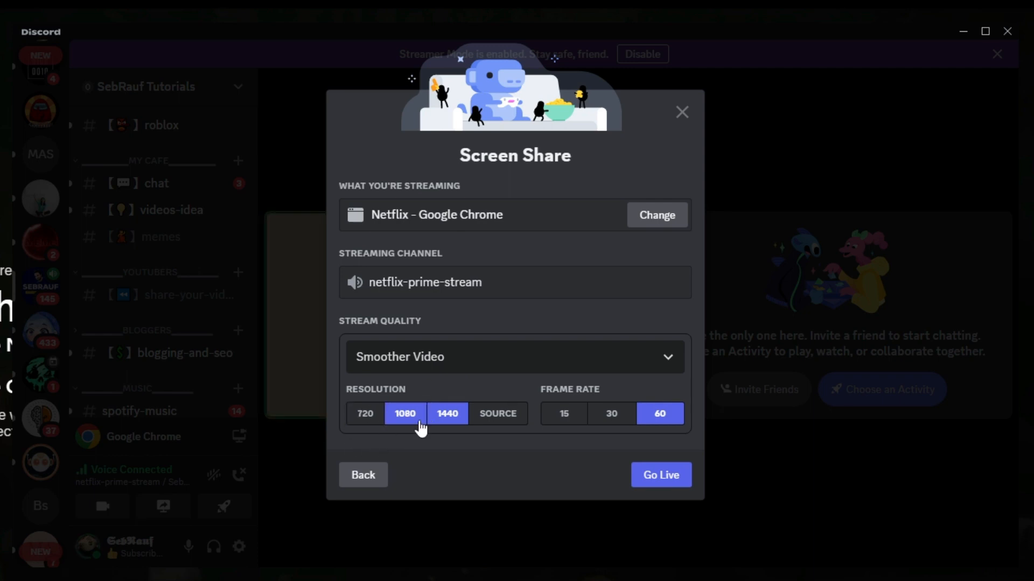
{"action": "left_click", "coordinate": [446, 414]}
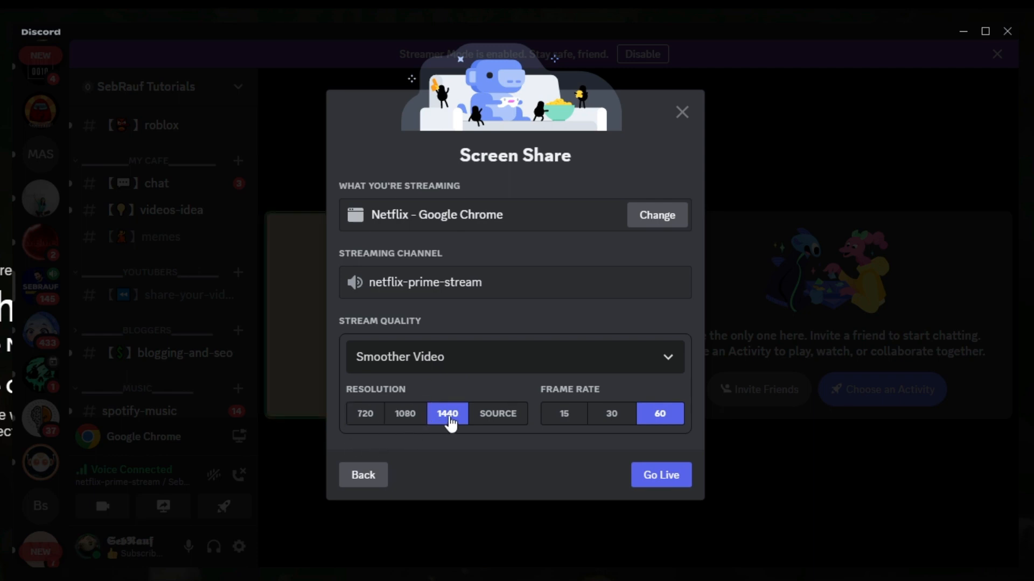
{"action": "mouse_move", "coordinate": [471, 422]}
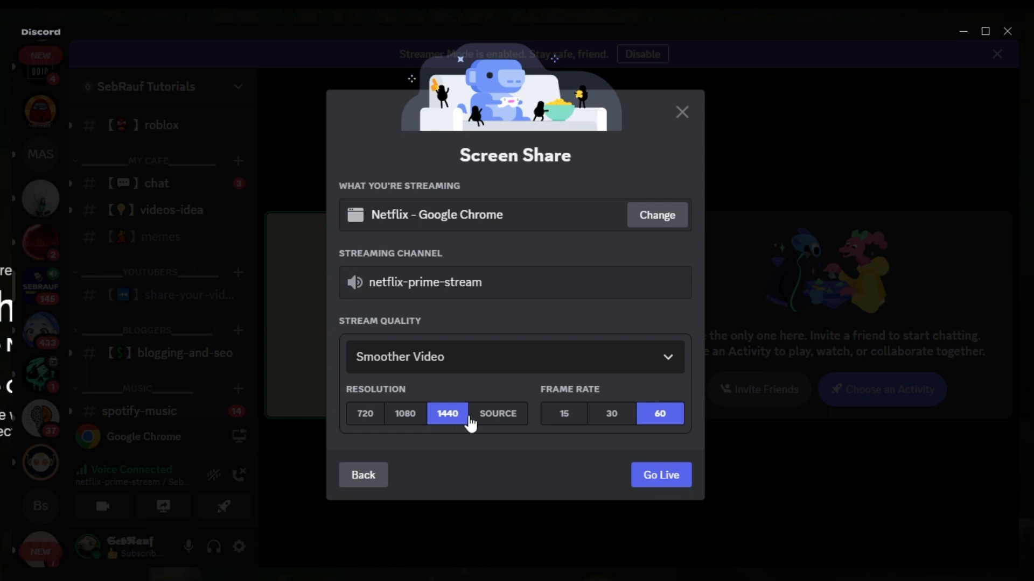
{"action": "mouse_move", "coordinate": [620, 410]}
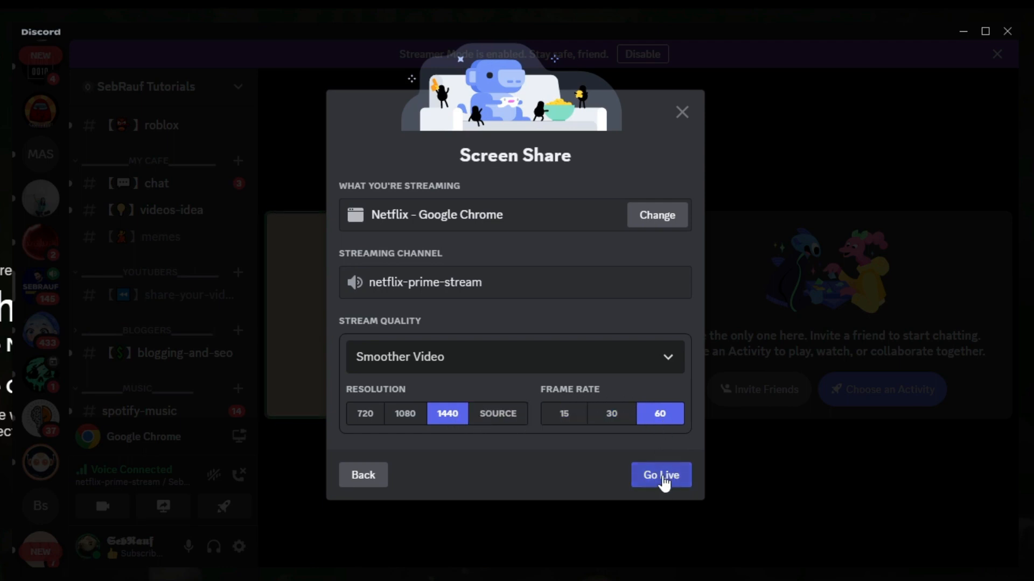
{"action": "left_click", "coordinate": [659, 474]}
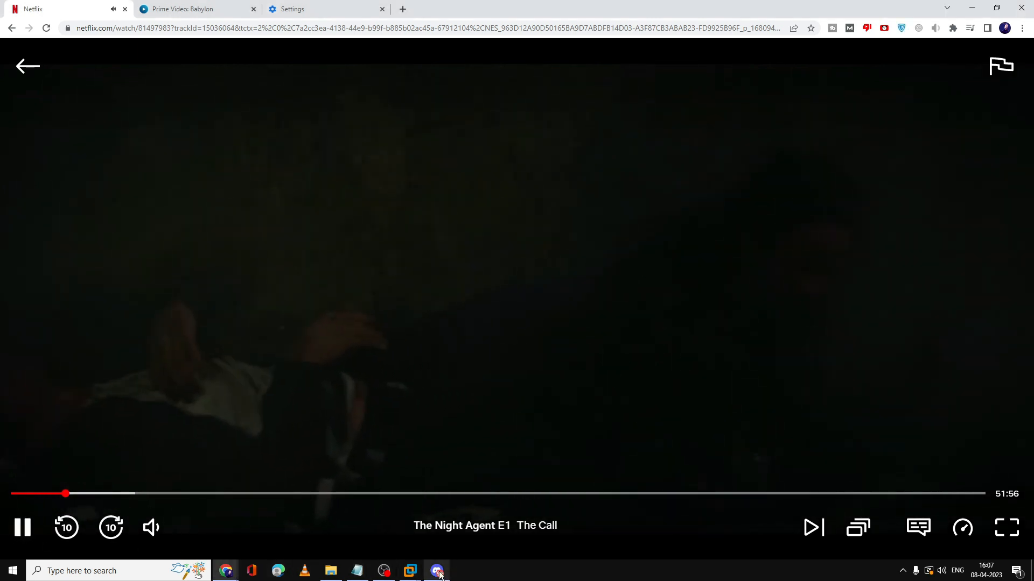
- Bring Discord over Netflix and check the LIVE stream tile in the voice channel
{"action": "left_click", "coordinate": [436, 570]}
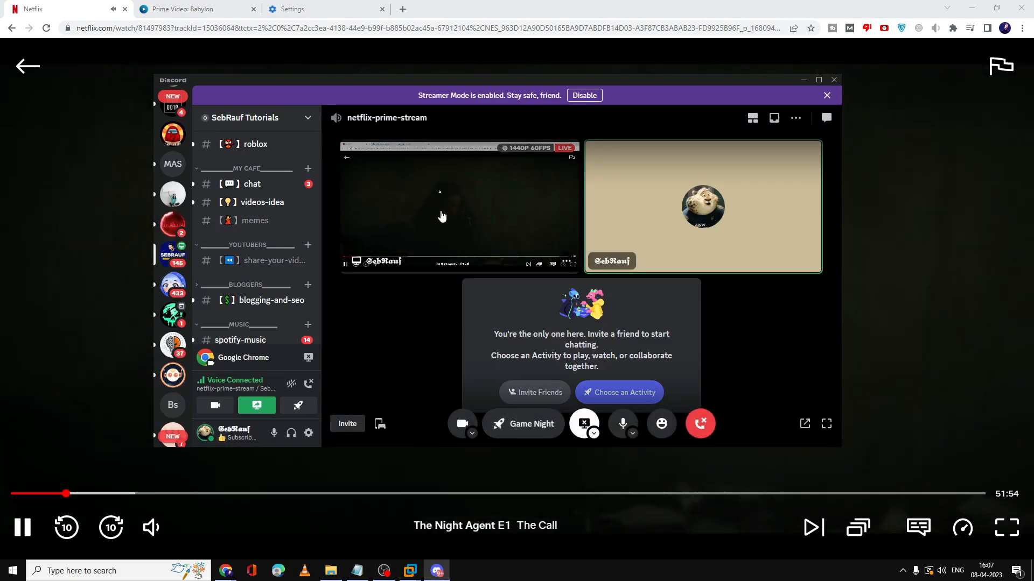
{"action": "left_click", "coordinate": [817, 78]}
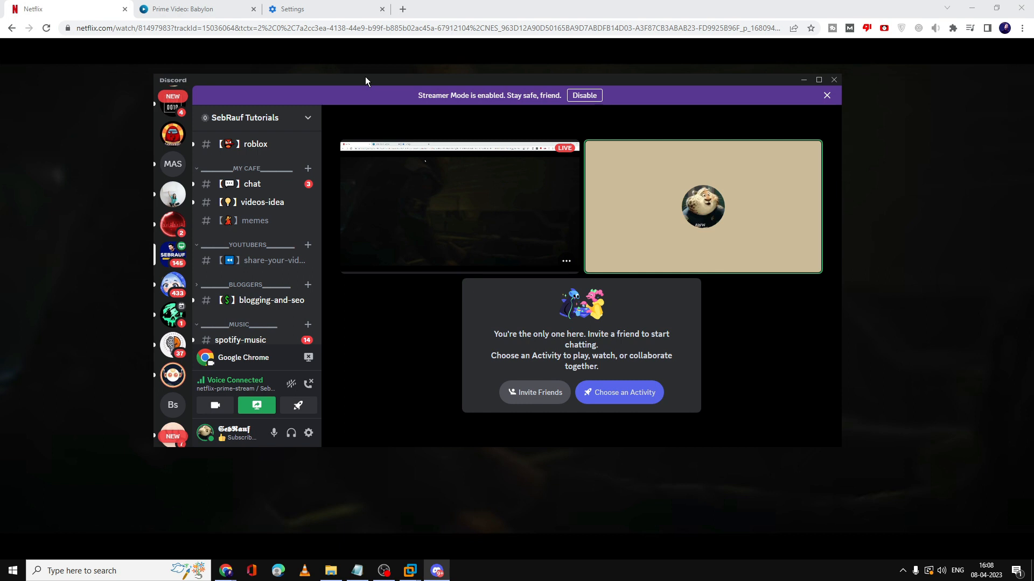
{"action": "mouse_move", "coordinate": [363, 75]}
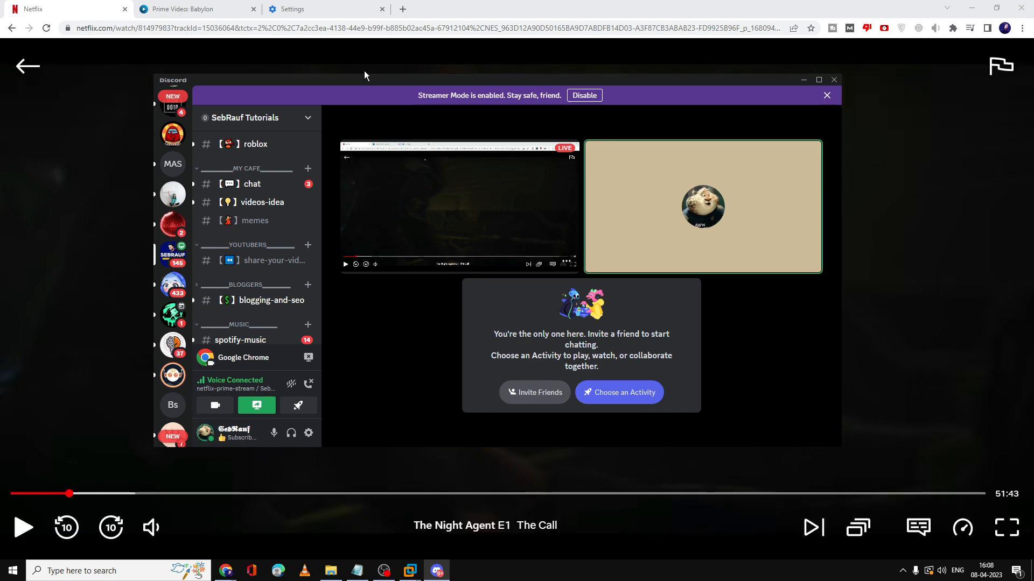